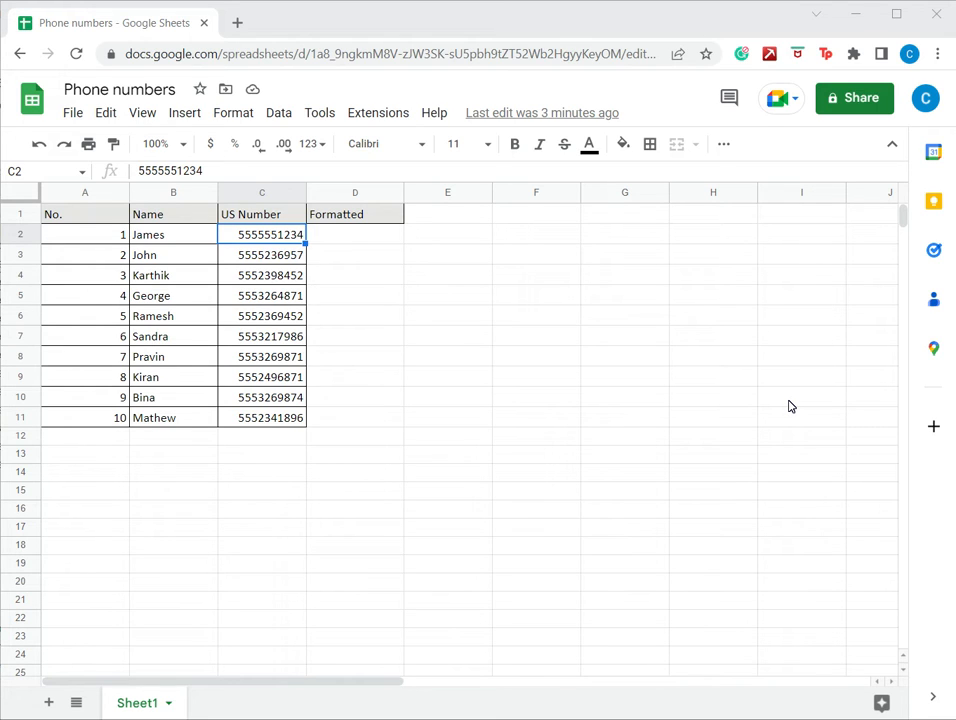
pyautogui.moveTo(392, 282)
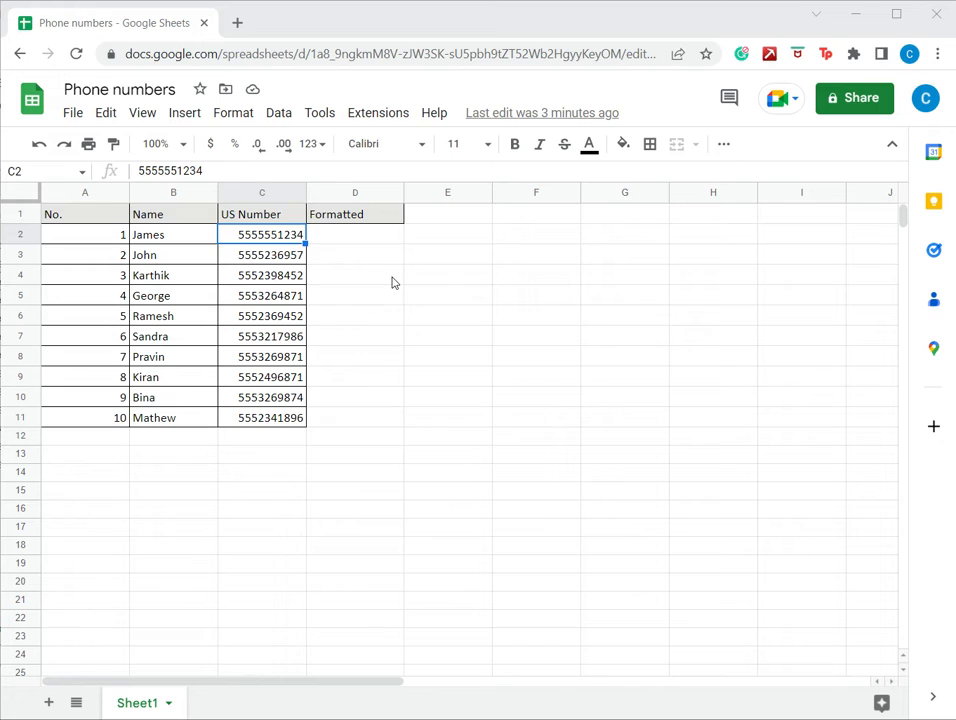
pyautogui.moveTo(272, 420)
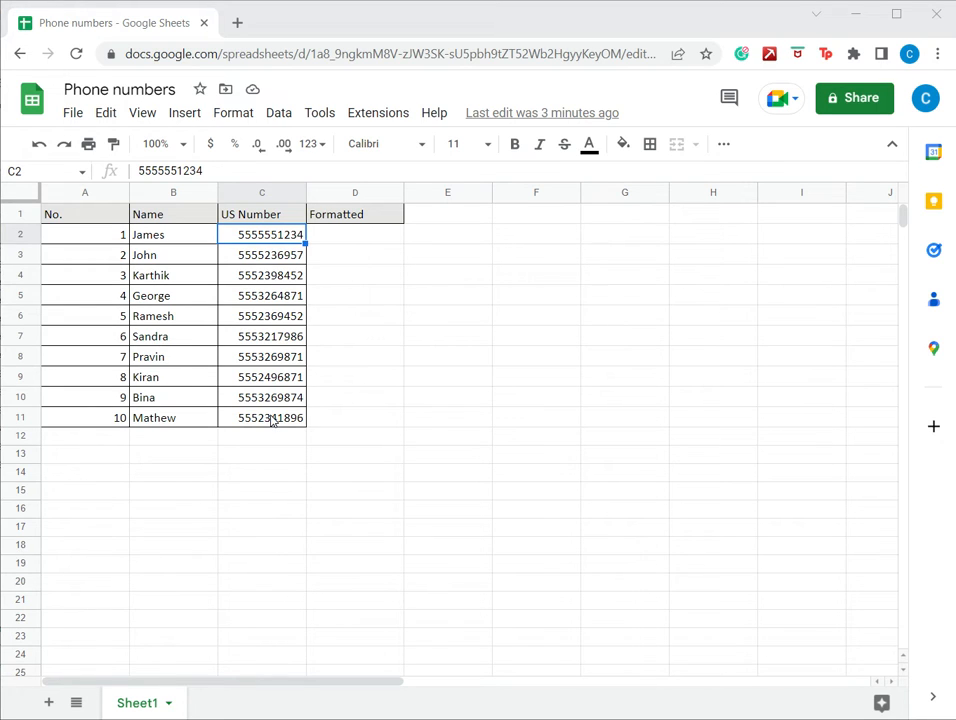
# - Select the ten raw phone numbers in C2:C11 under US Number
pyautogui.moveTo(262, 234); pyautogui.dragTo(262, 418)
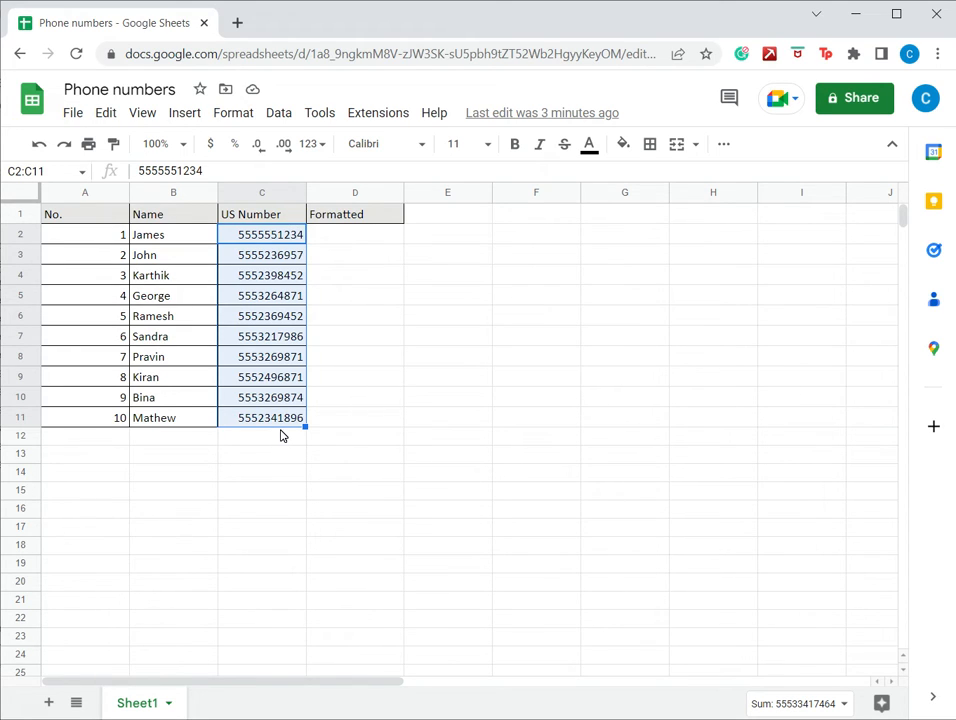
# - Reach the Custom number format editor from Format > Number for the selected cells
pyautogui.click(232, 112)
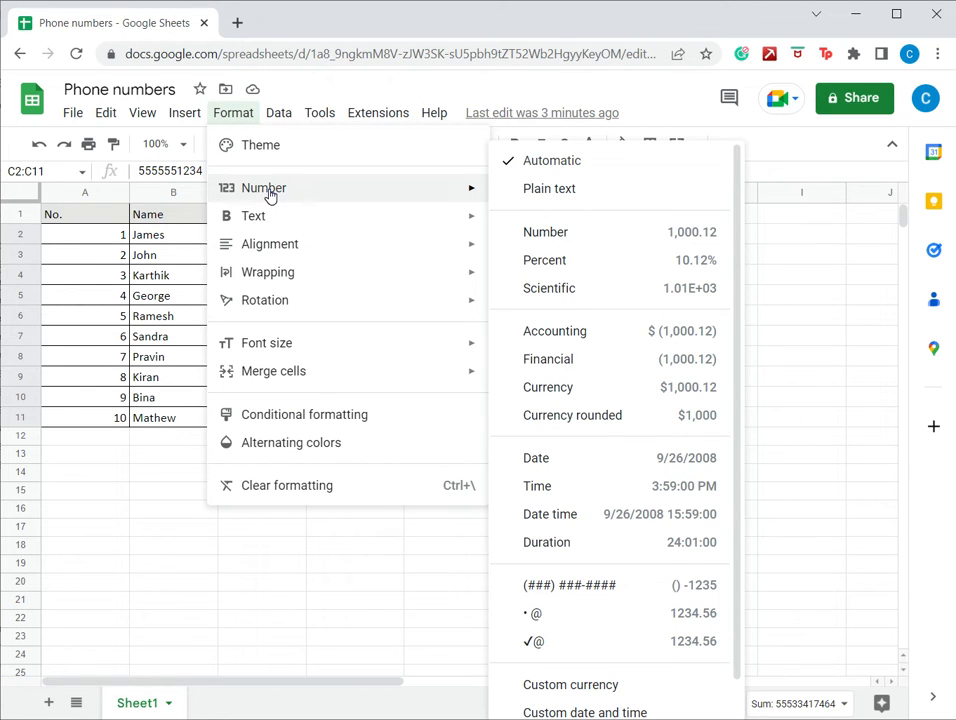
pyautogui.scroll(-3)
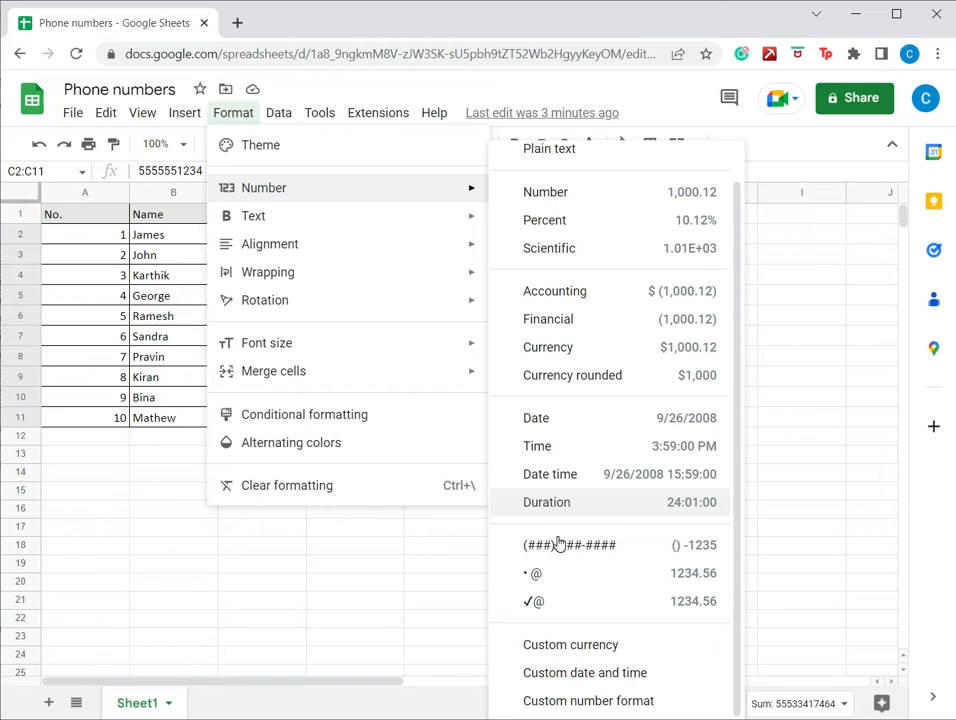
pyautogui.click(588, 700)
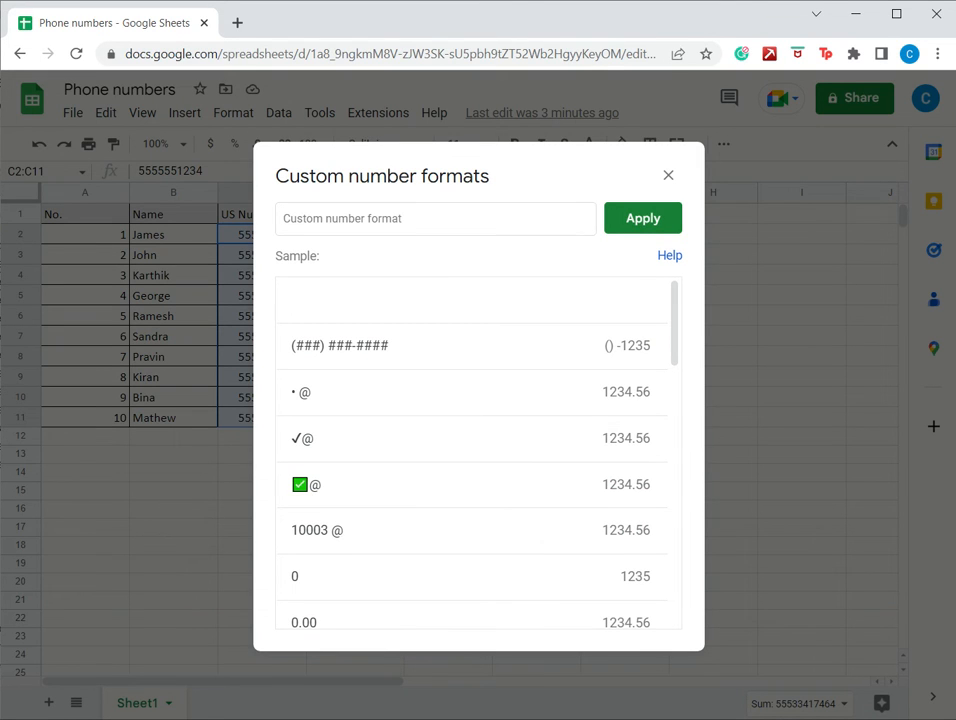
pyautogui.click(436, 218)
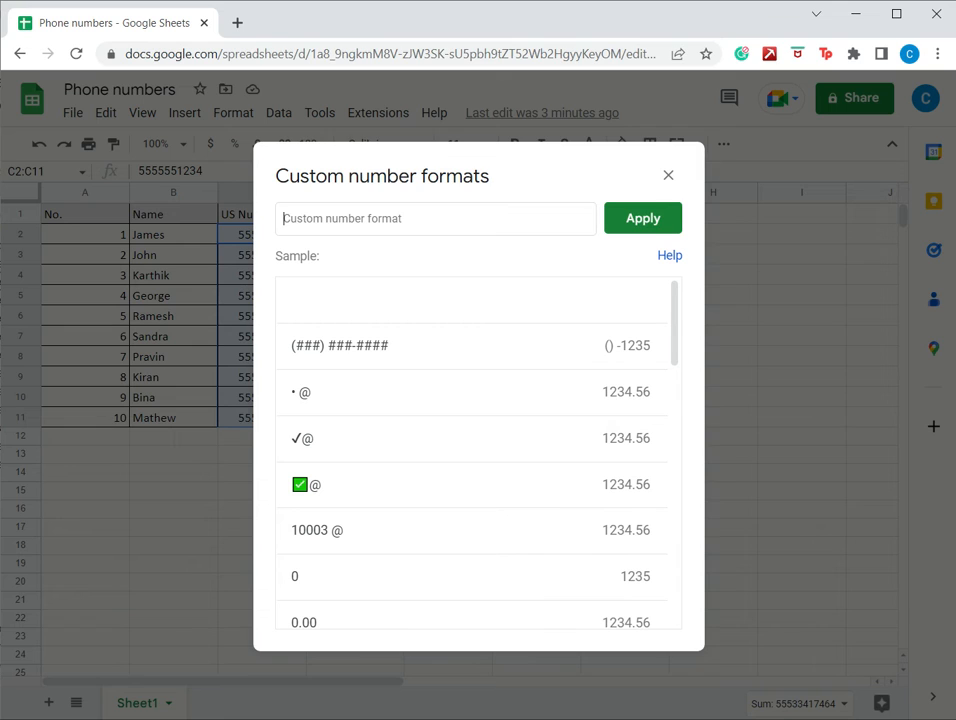
pyautogui.write('(')
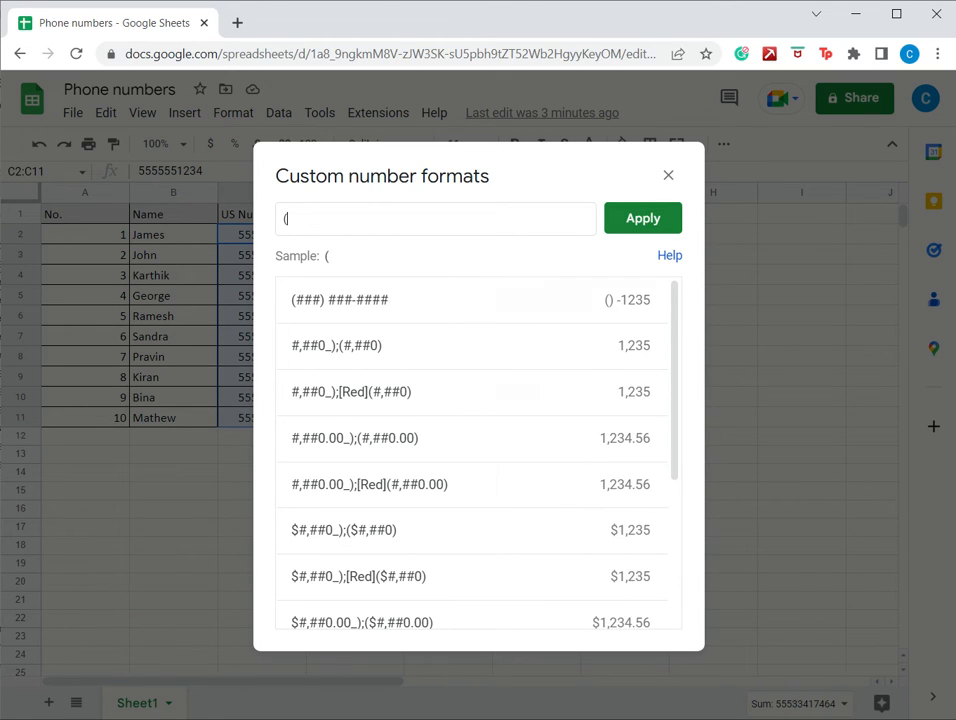
pyautogui.write('###')
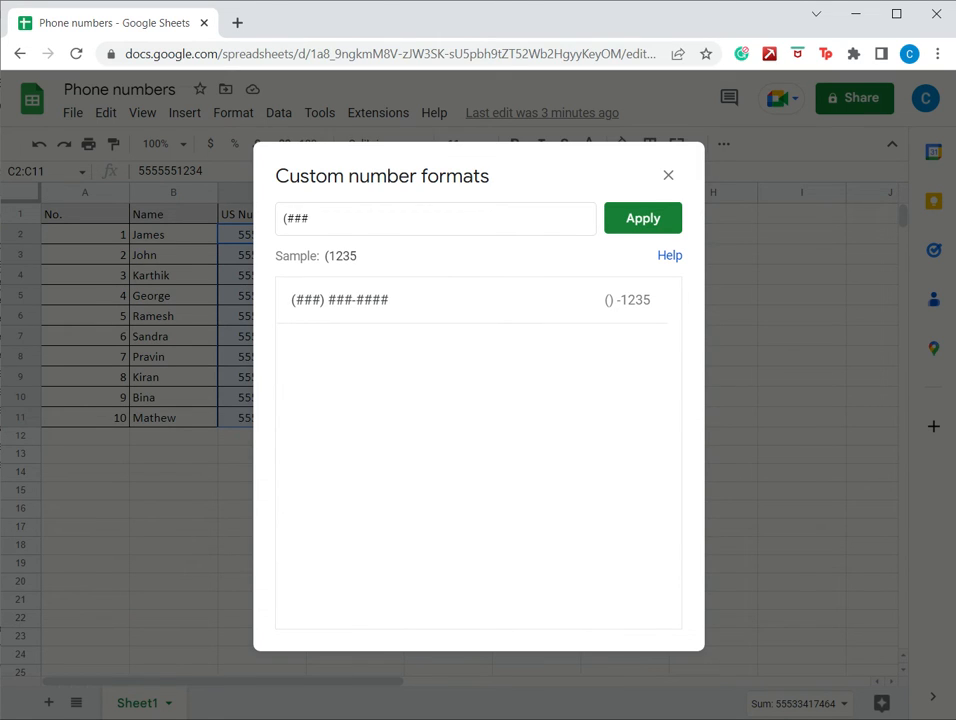
pyautogui.write(')')
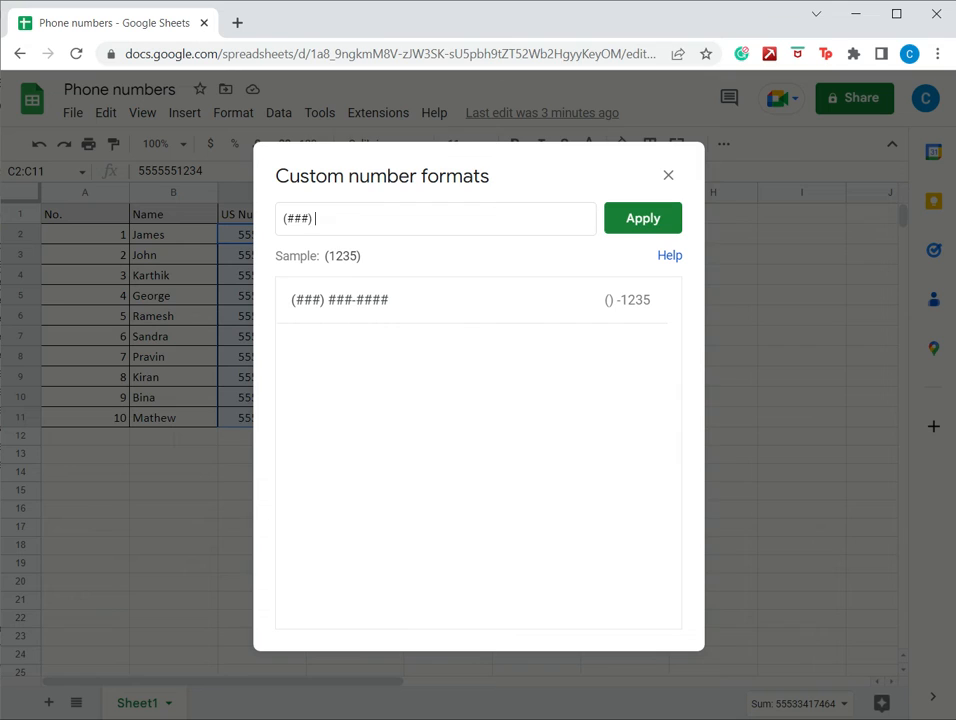
pyautogui.write('###')
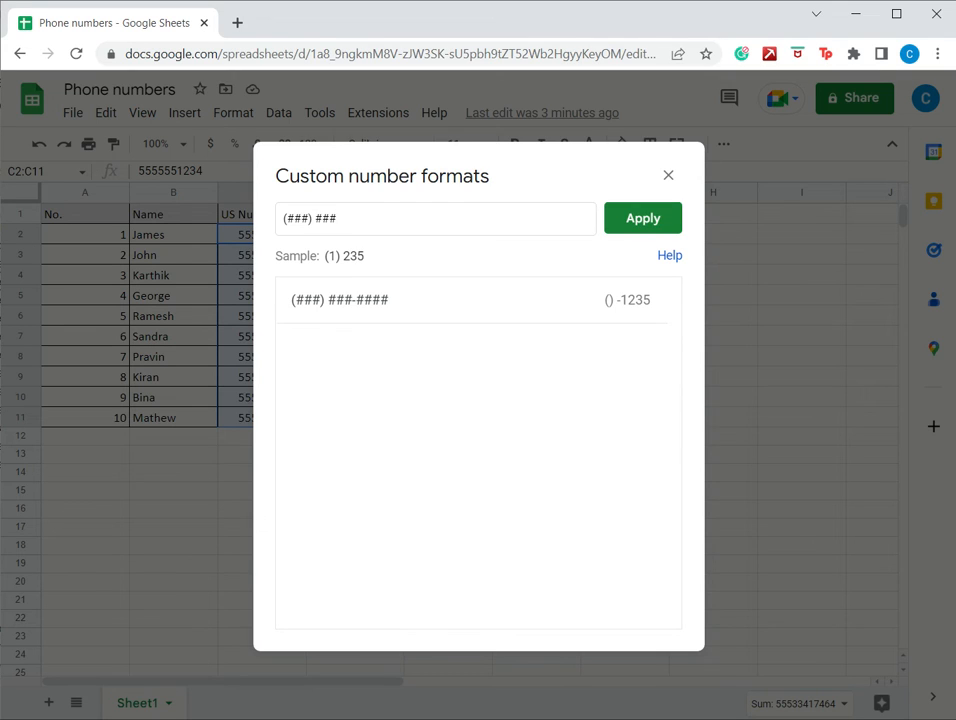
pyautogui.write('-##')
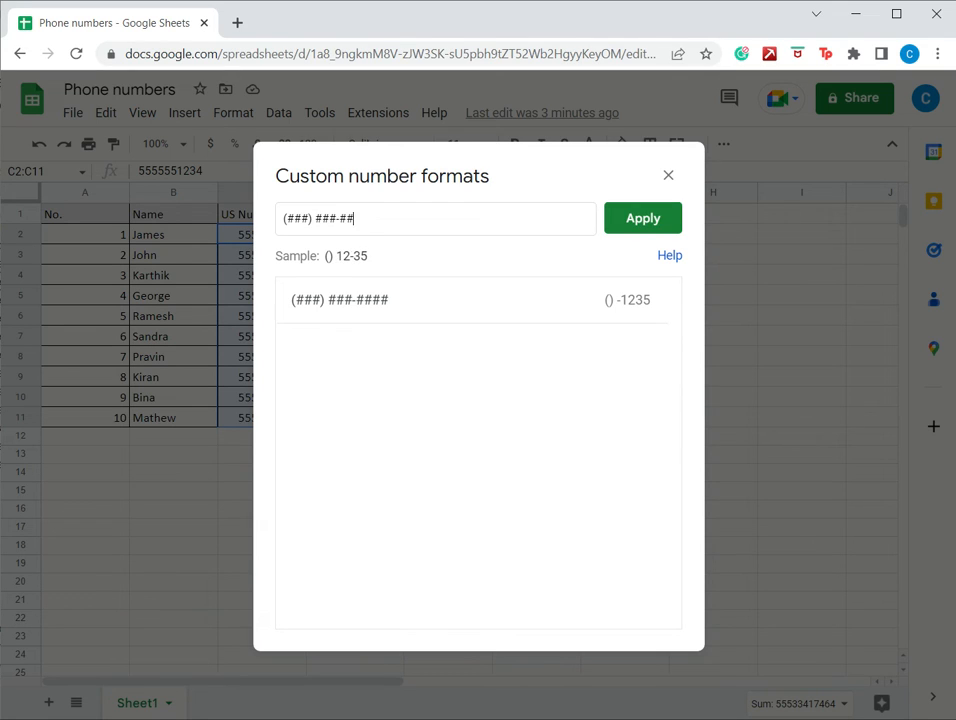
pyautogui.write('##')
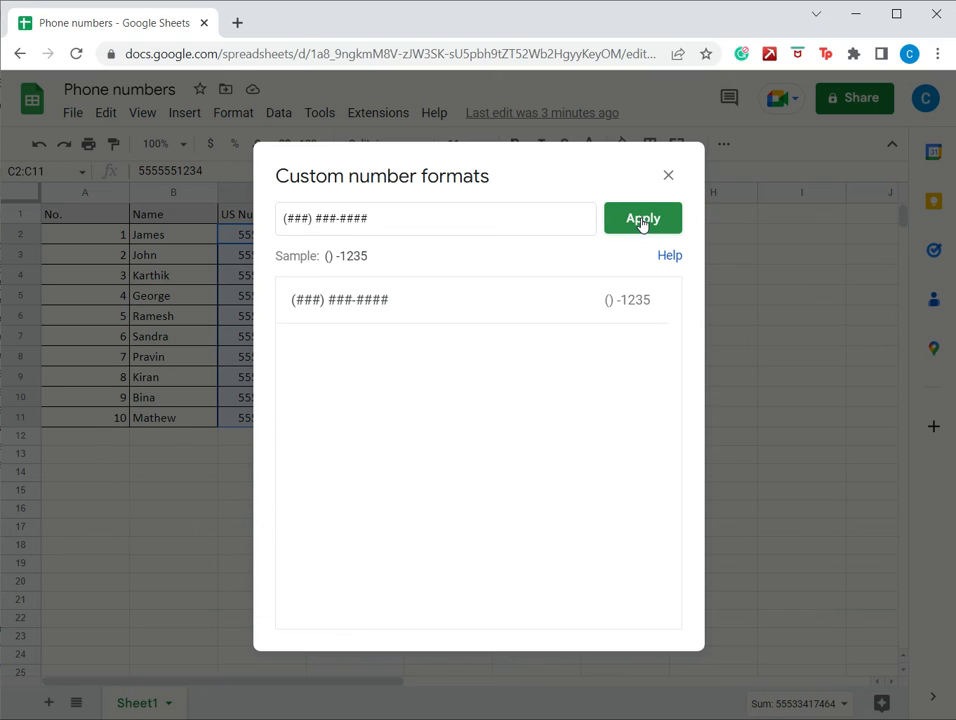
pyautogui.click(642, 218)
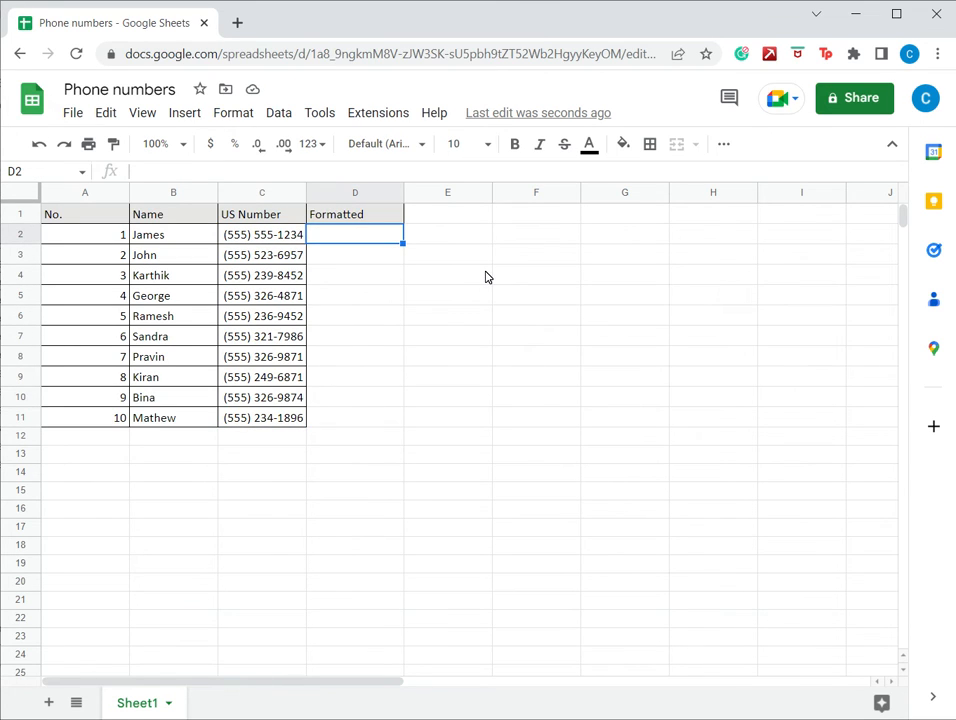
pyautogui.moveTo(436, 276)
pyautogui.write('=')
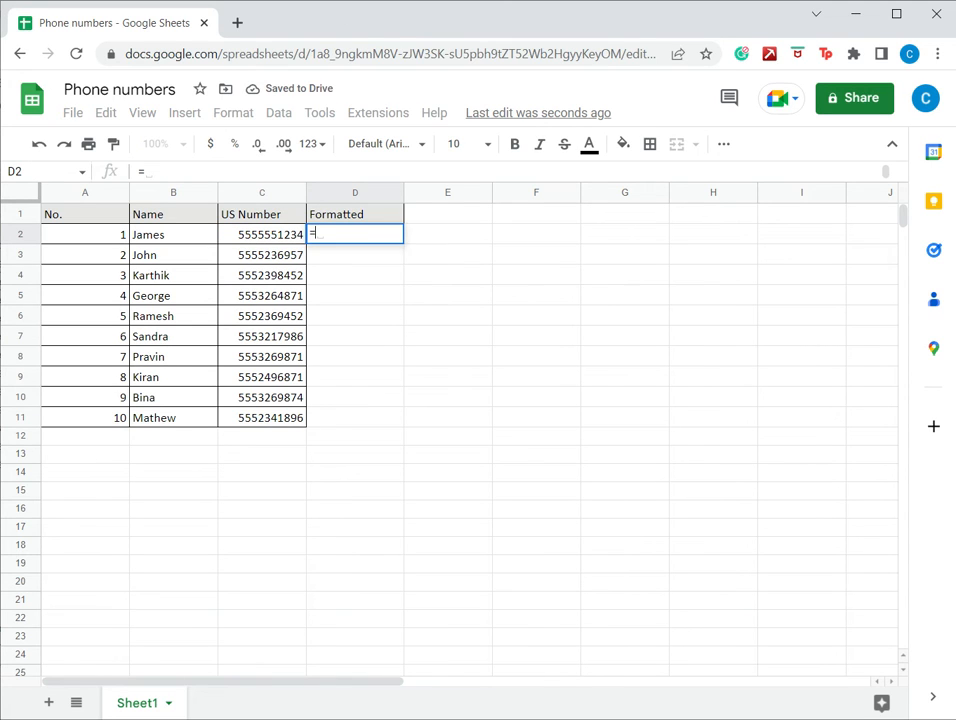
pyautogui.write('text(')
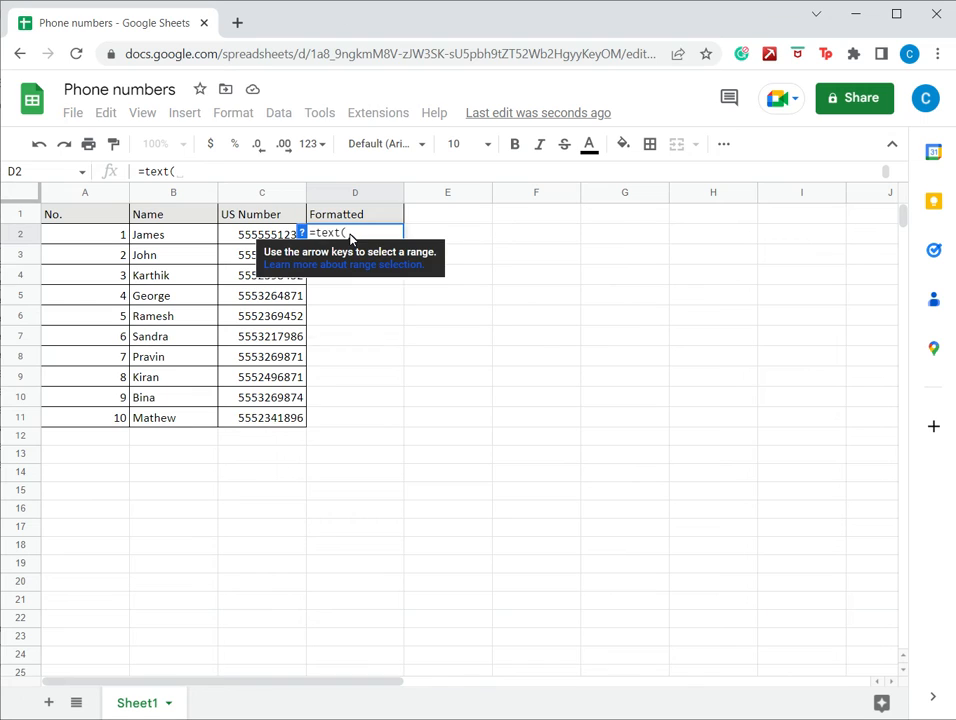
pyautogui.click(262, 234)
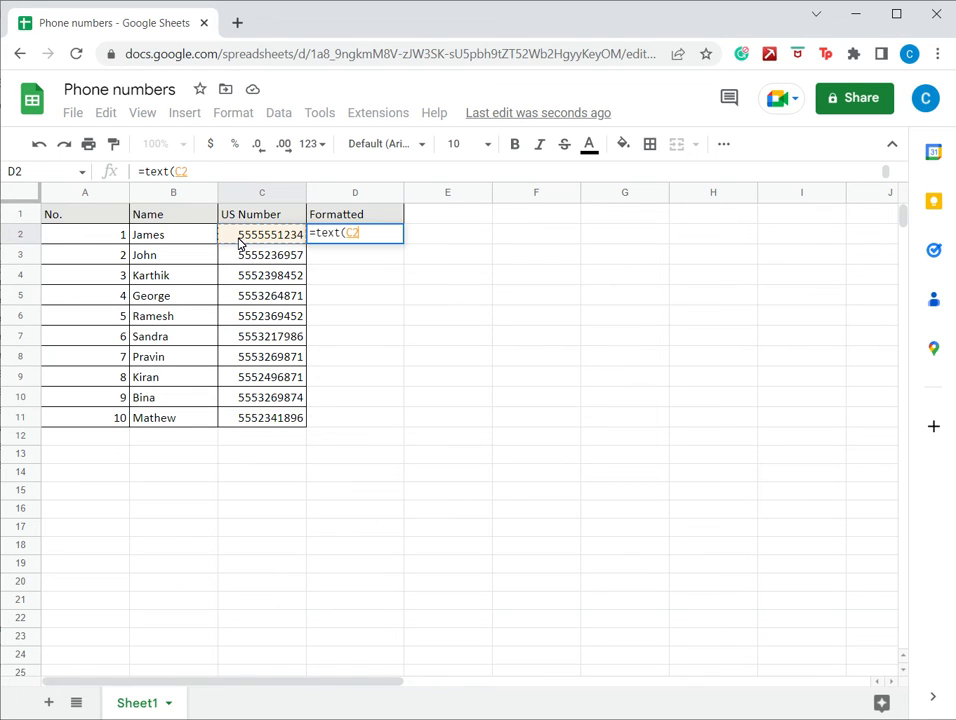
pyautogui.write(',"')
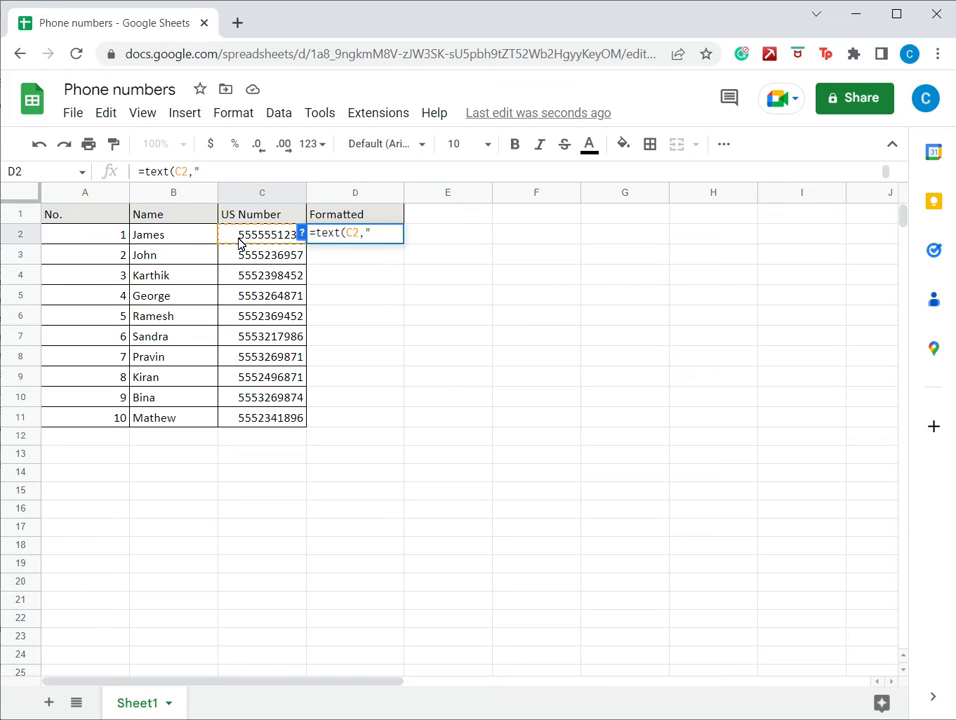
pyautogui.write('(')
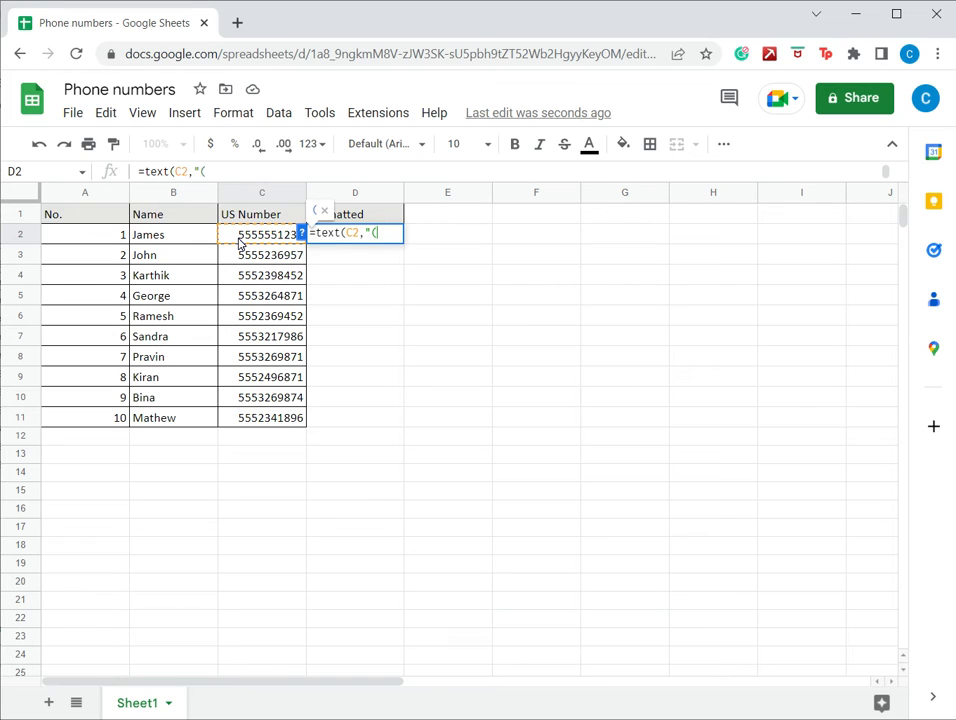
pyautogui.write('#')
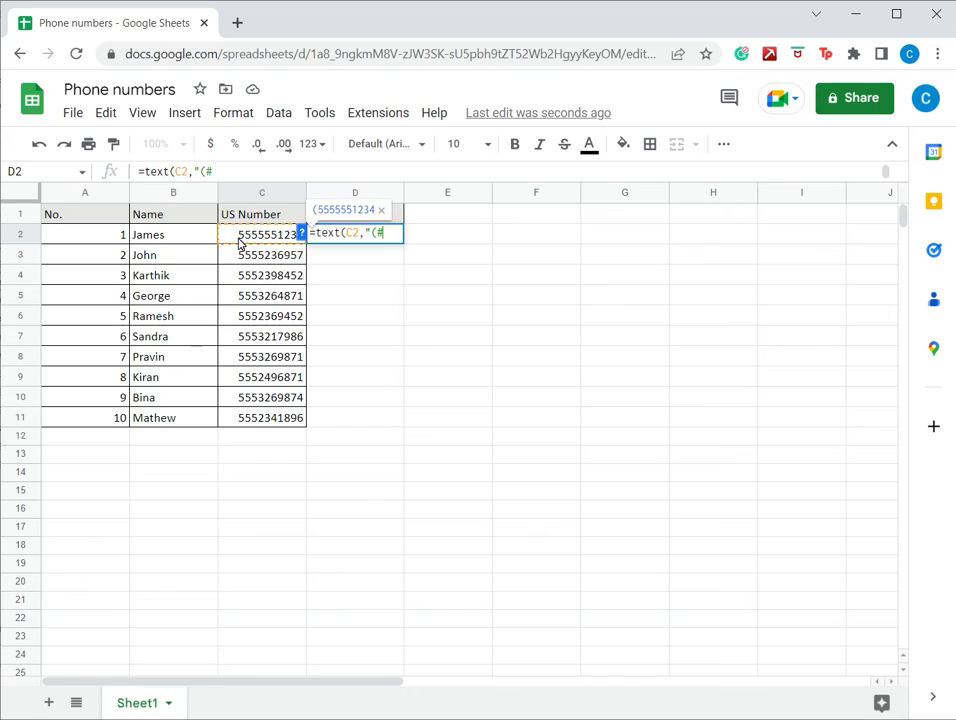
pyautogui.write('##)')
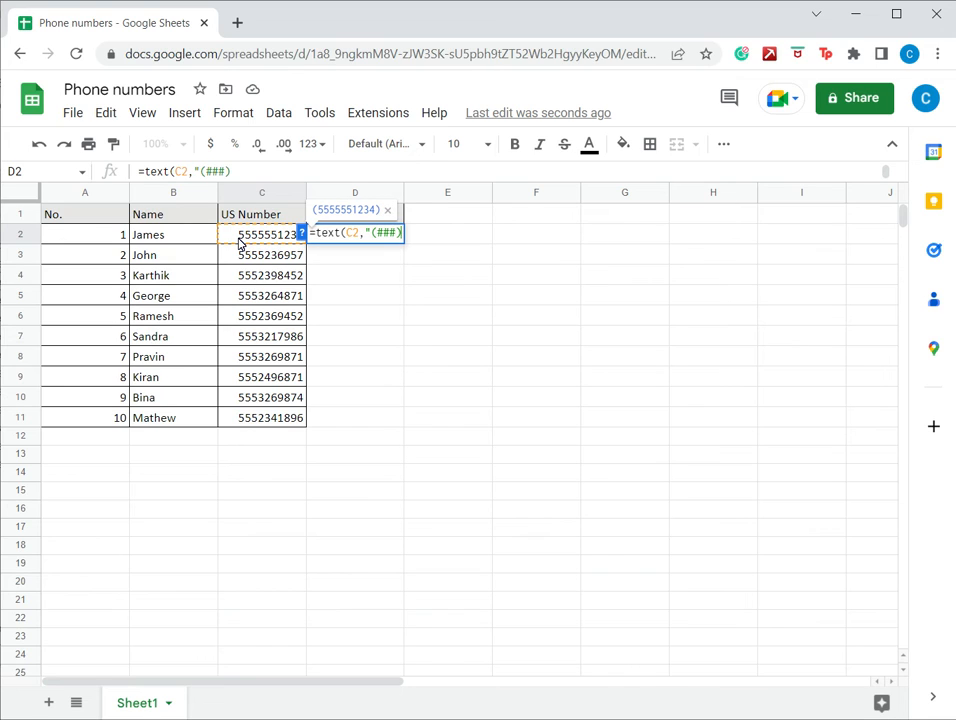
pyautogui.write('#')
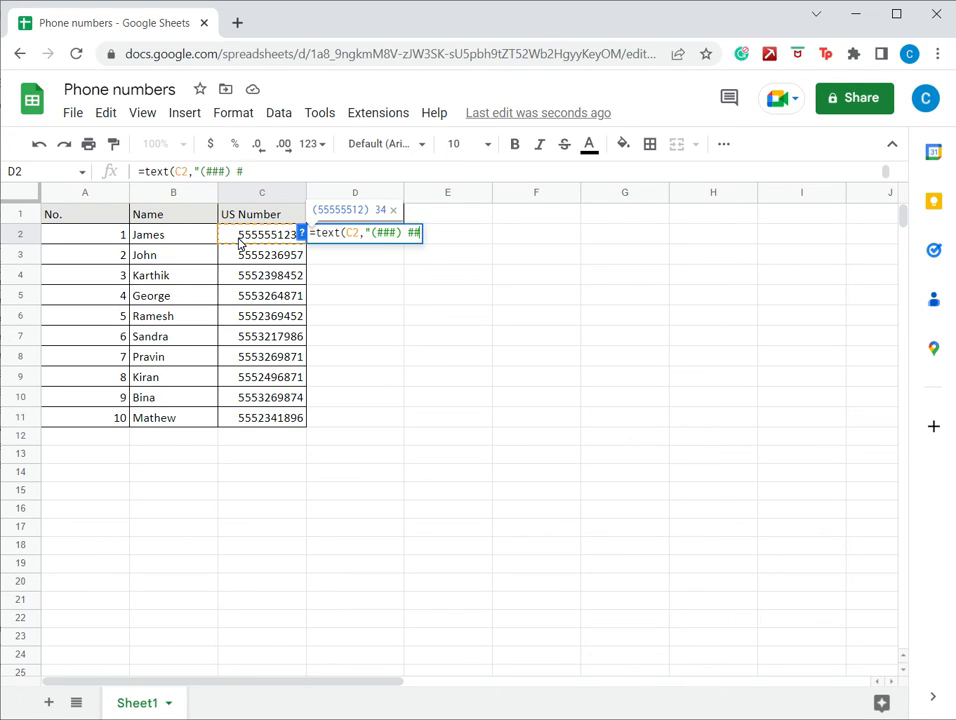
pyautogui.write('##-')
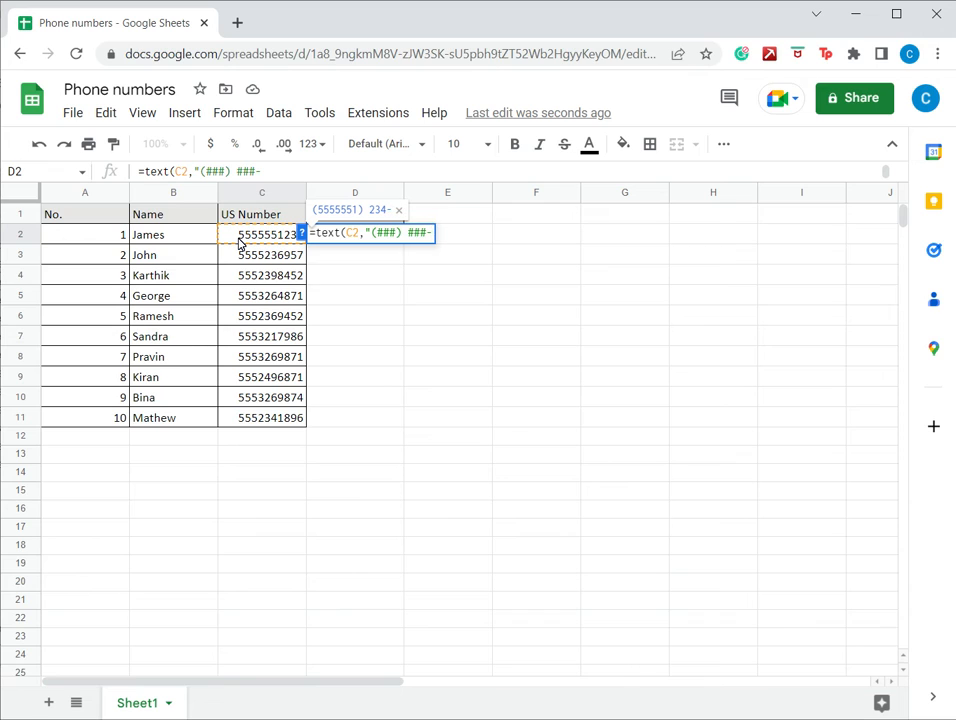
pyautogui.write('####')
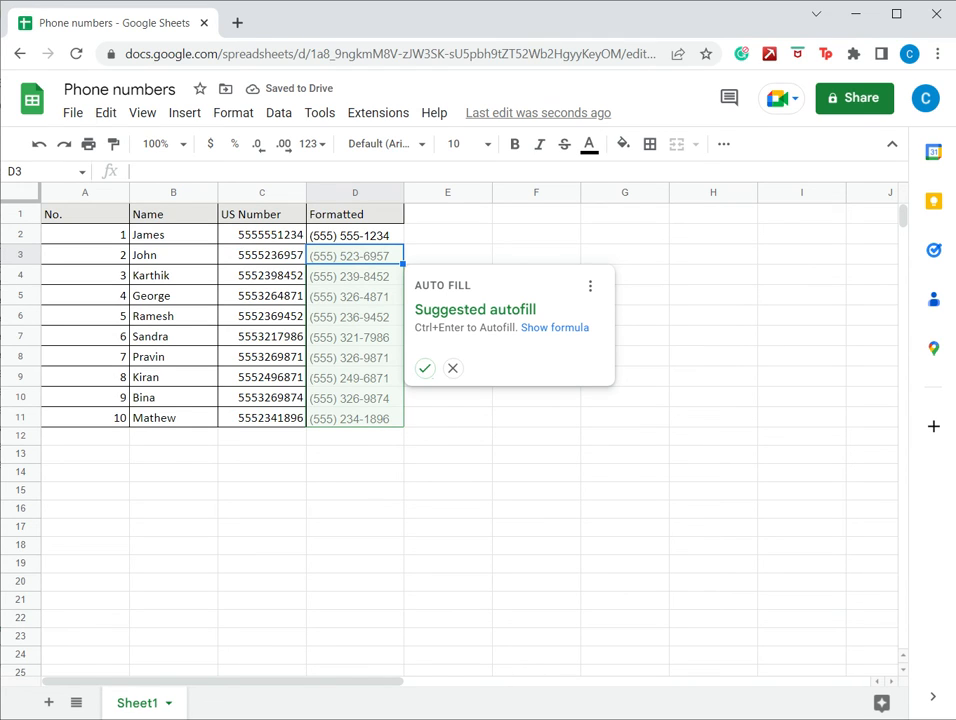
pyautogui.moveTo(424, 368)
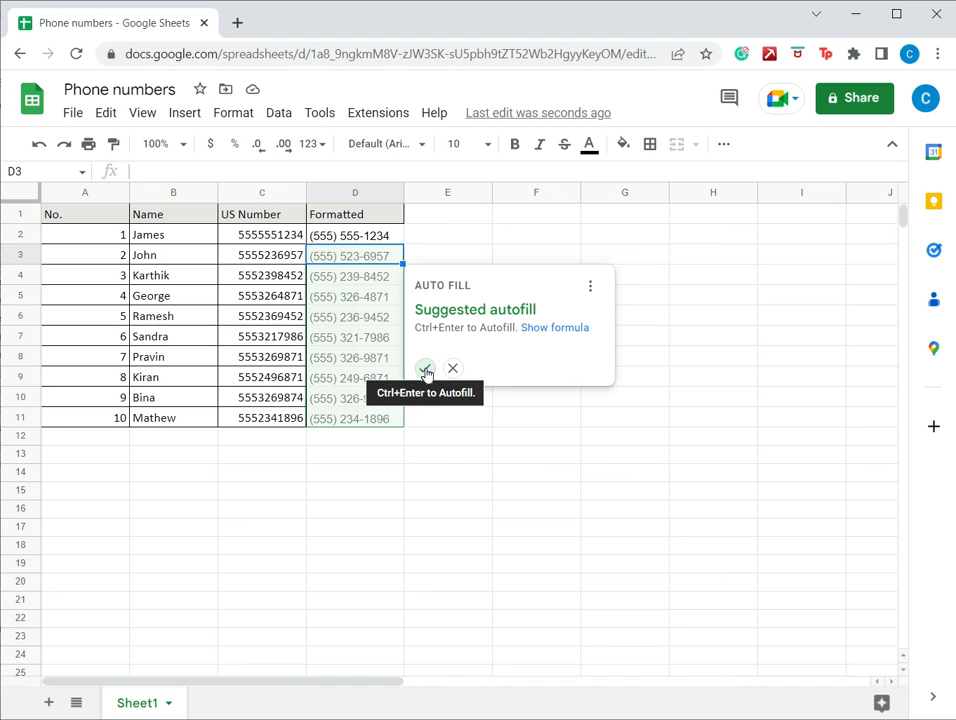
# - Accept the suggested autofill so D2:D11 all show formatted numbers, and review D2's formula
pyautogui.click(424, 368)
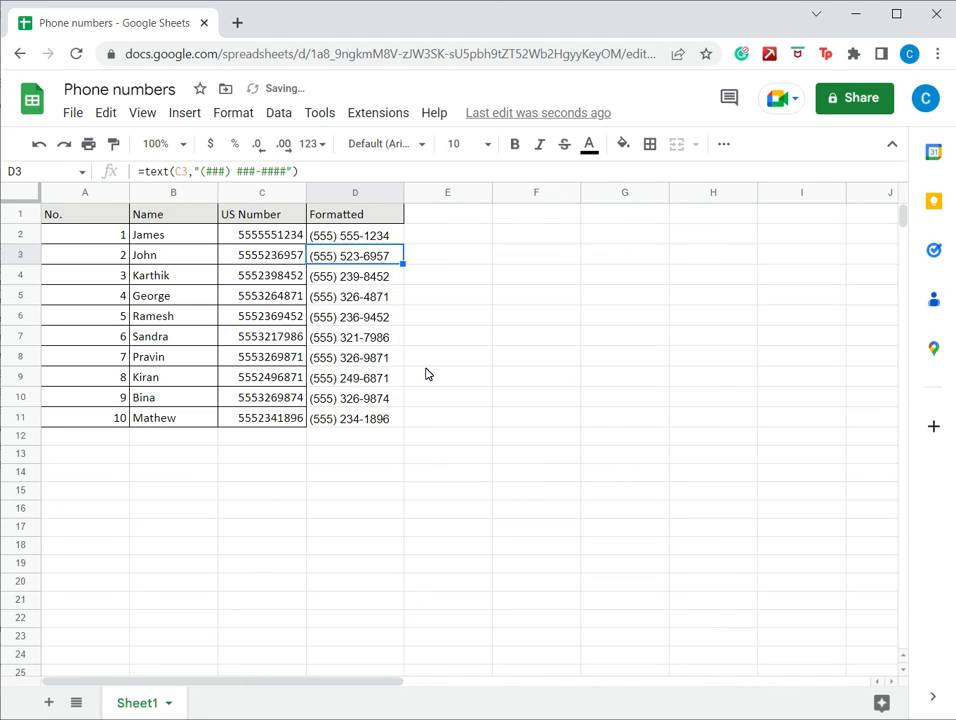
pyautogui.click(356, 234)
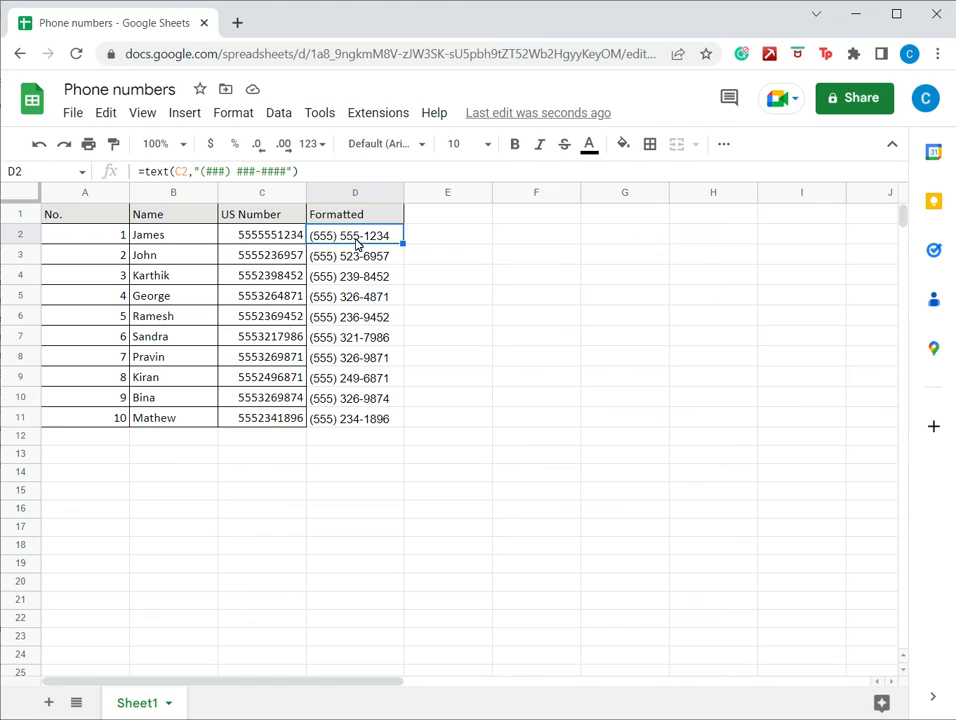
pyautogui.moveTo(404, 240)
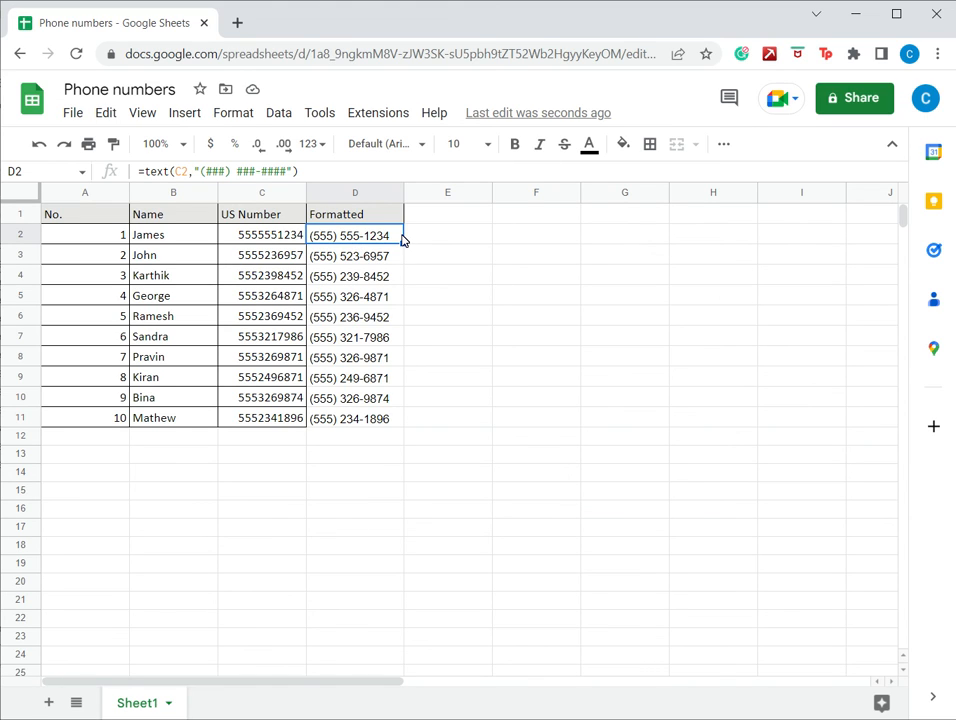
pyautogui.click(356, 418)
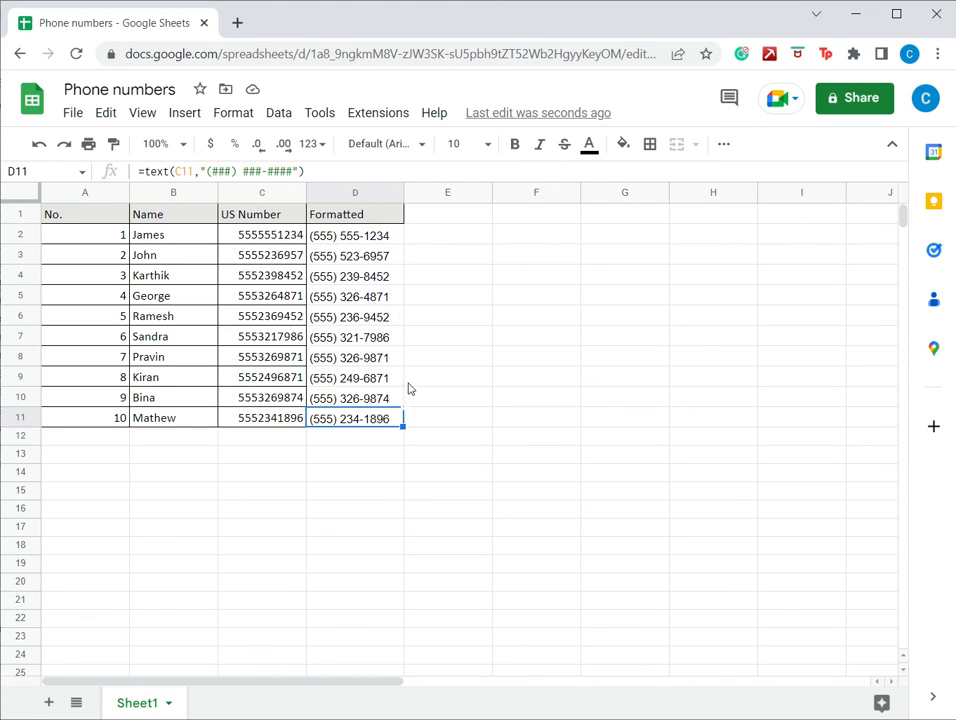
pyautogui.click(262, 234)
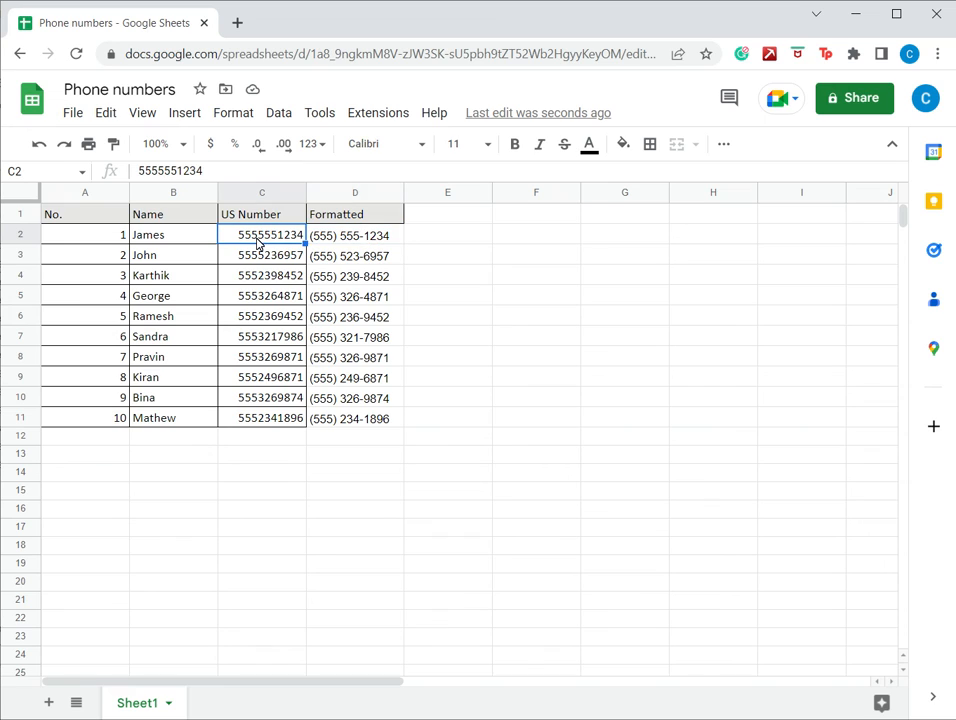
pyautogui.click(354, 236)
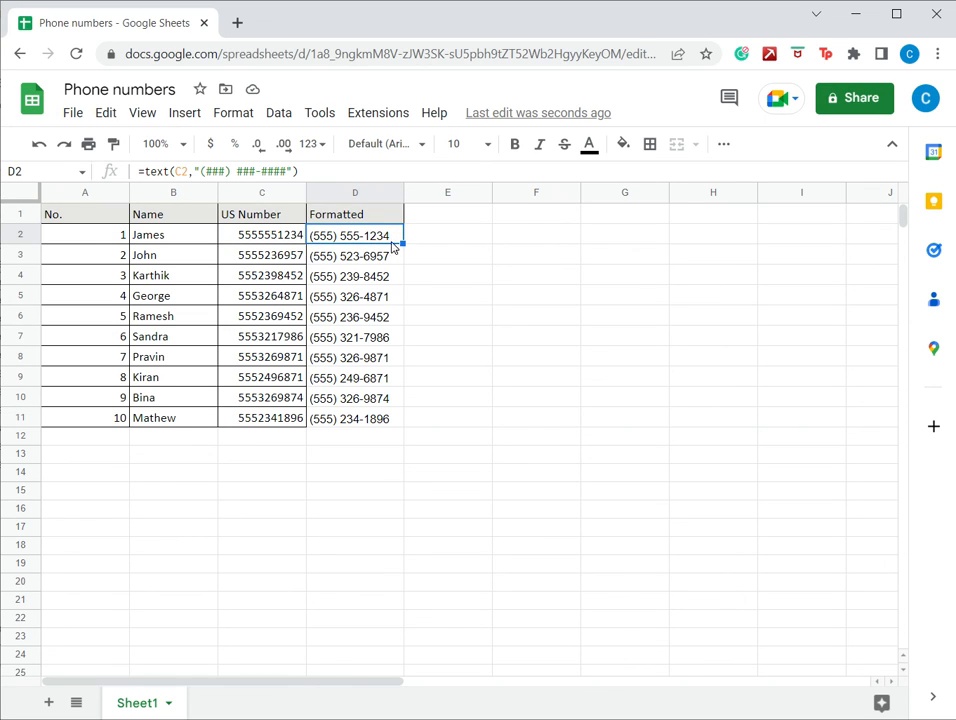
pyautogui.moveTo(416, 414)
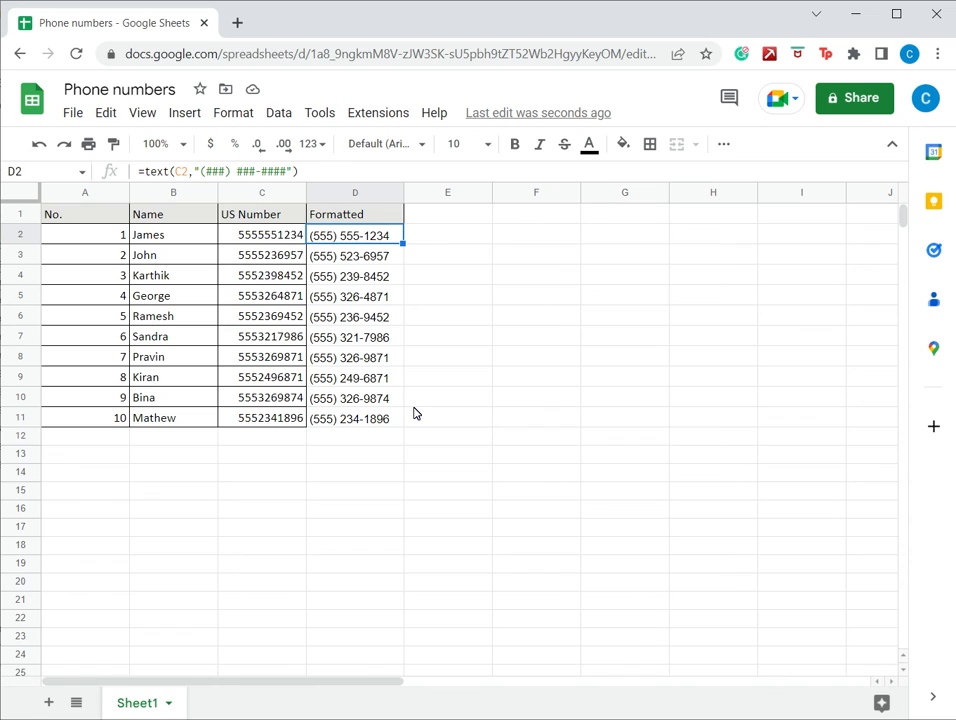
pyautogui.moveTo(664, 220)
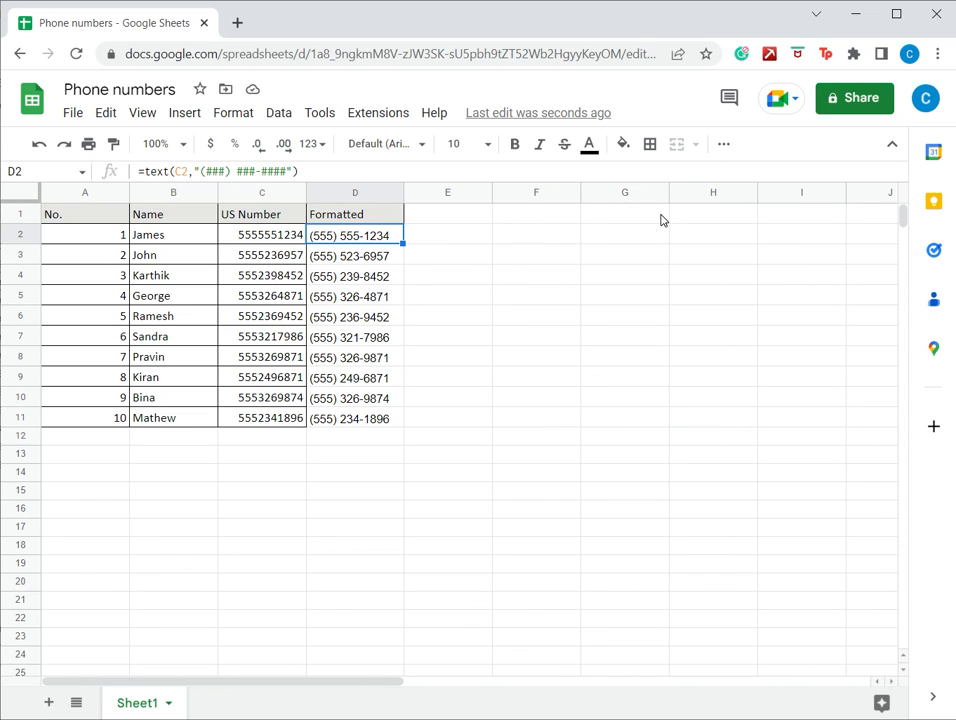